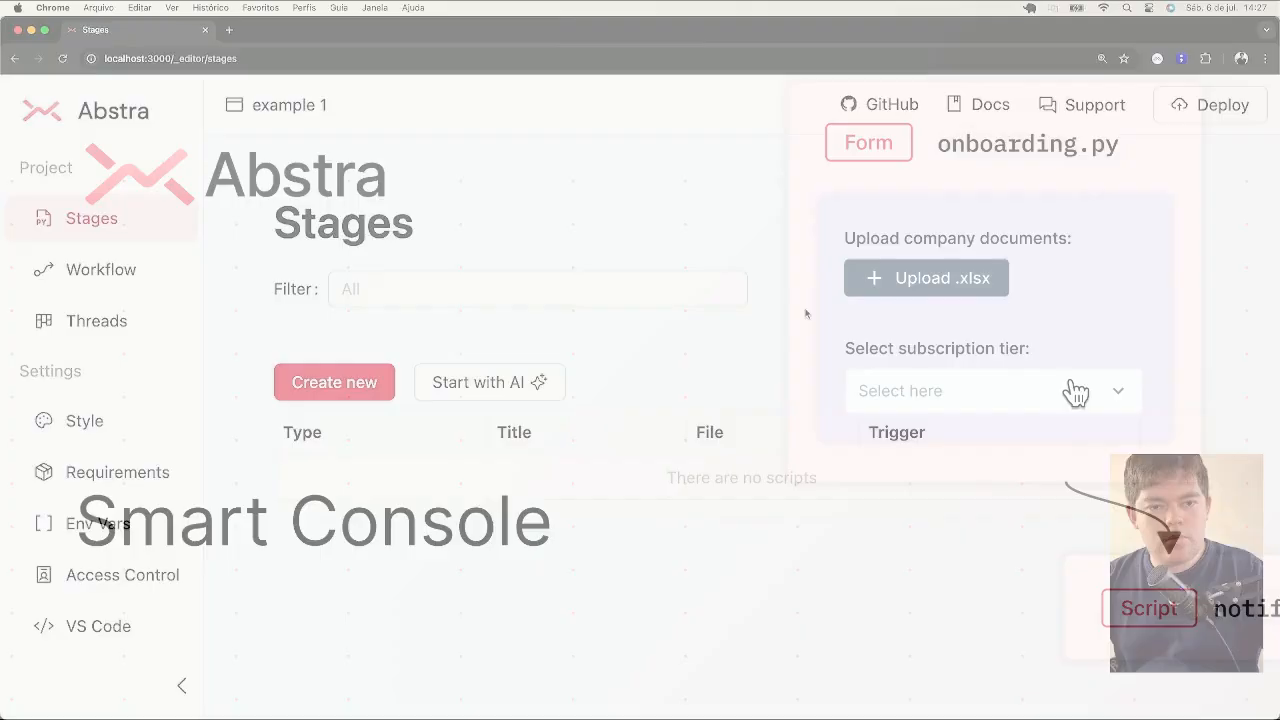
Start a new Form stage and title it 'smart consol' (smart console example).
click(334, 382)
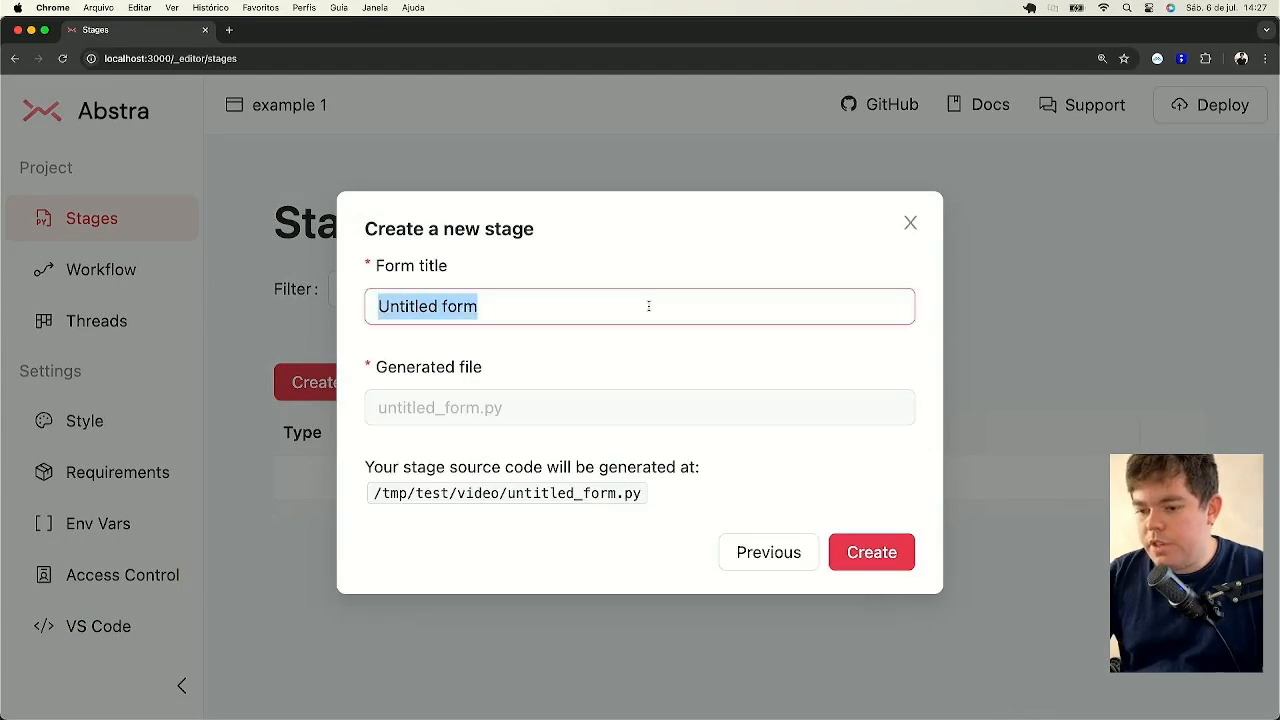
text(smart consol)
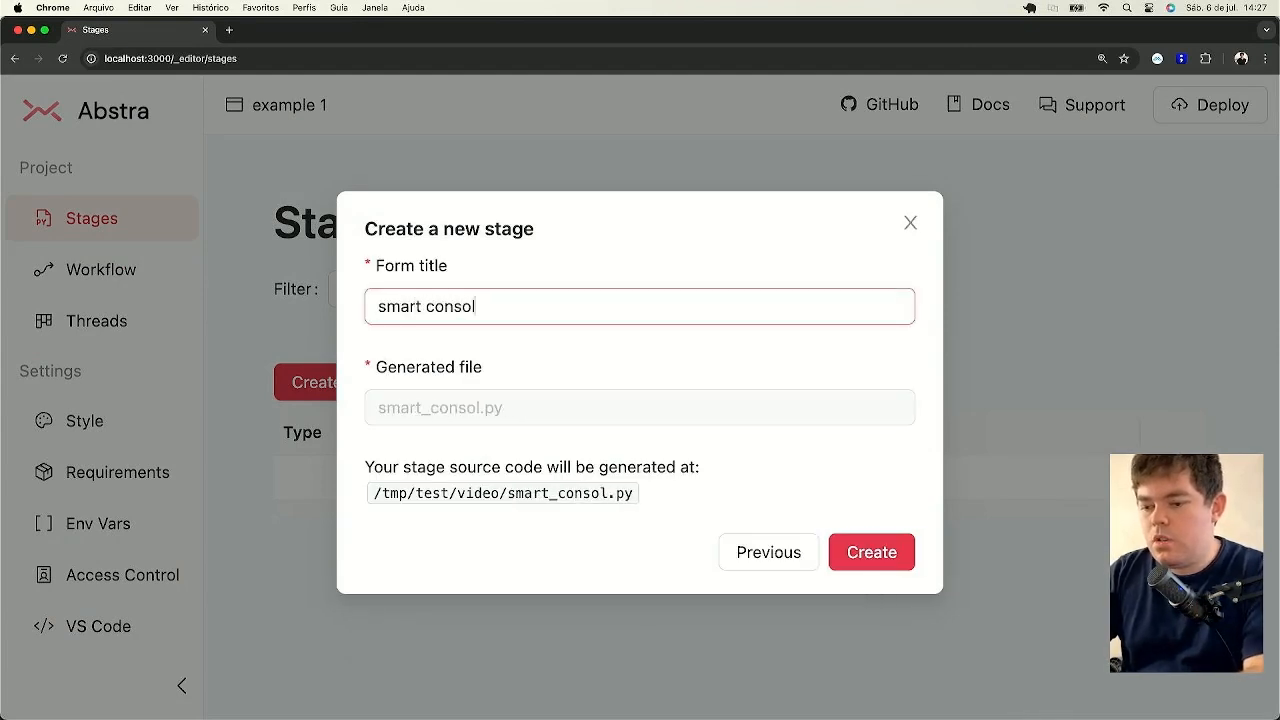
Create the stage, run its preview and answer the name prompt with 'Bruno'.
click(872, 552)
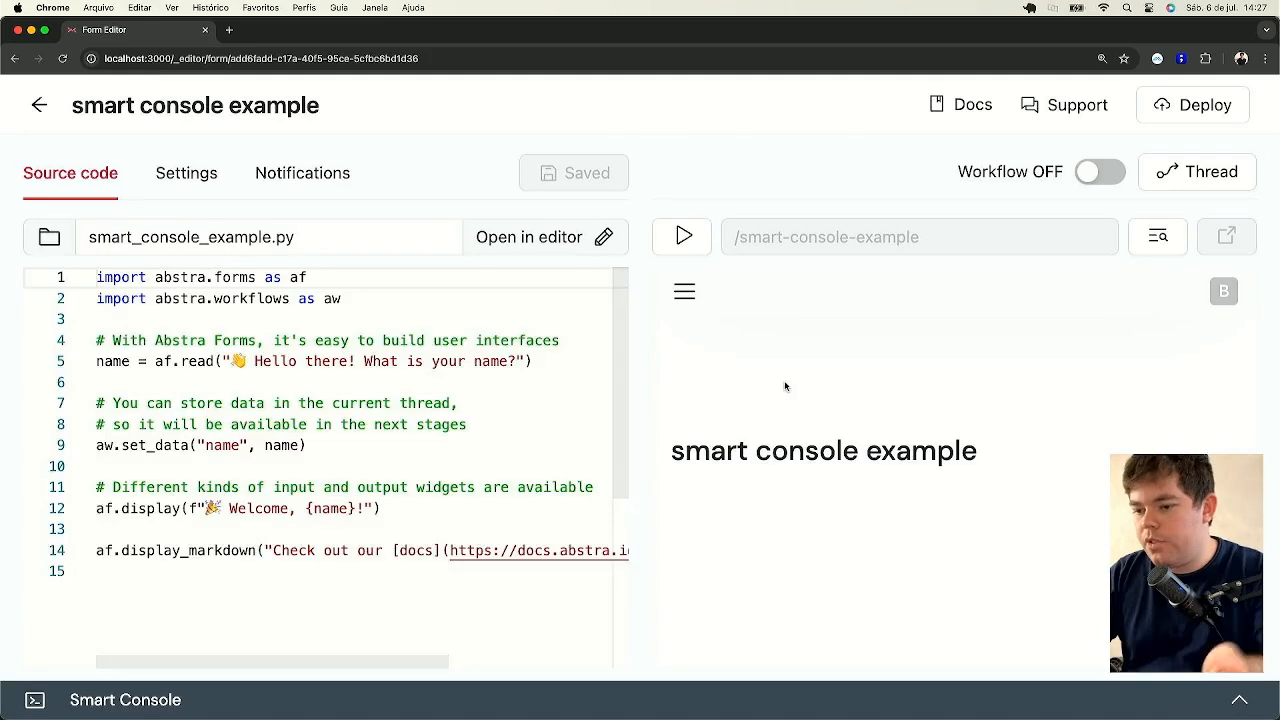
click(684, 236)
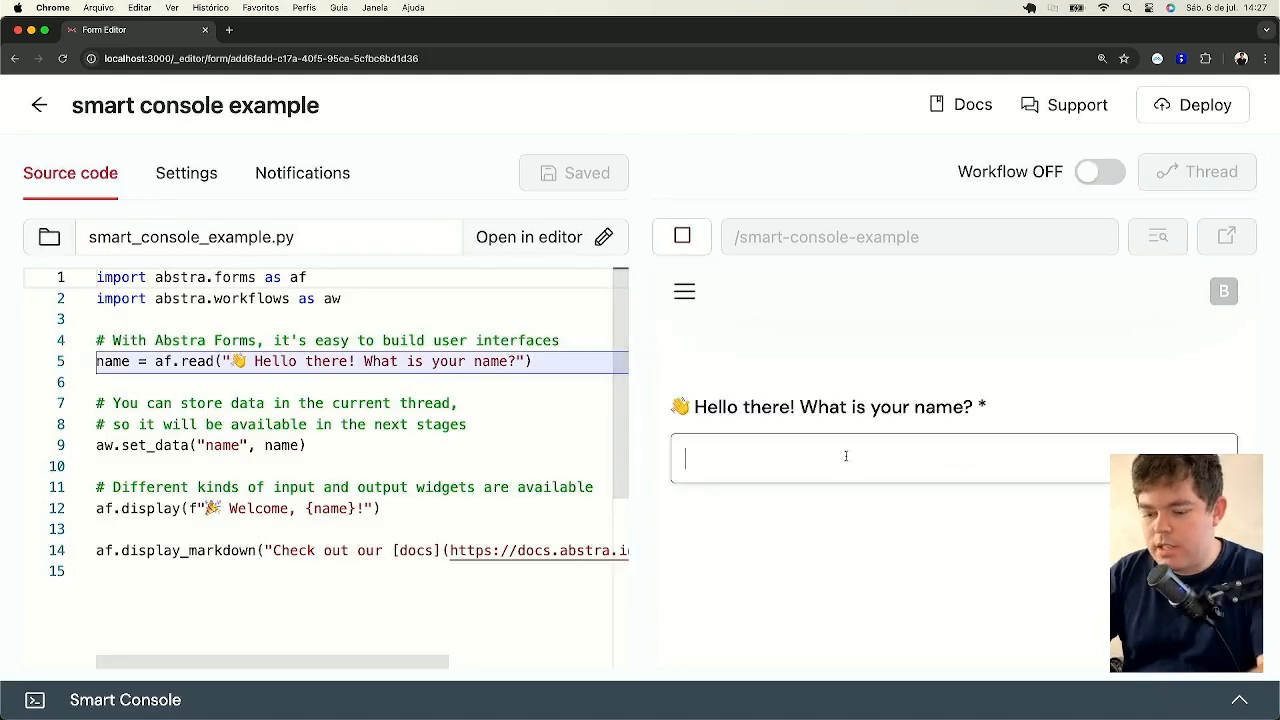
text(Bruno)
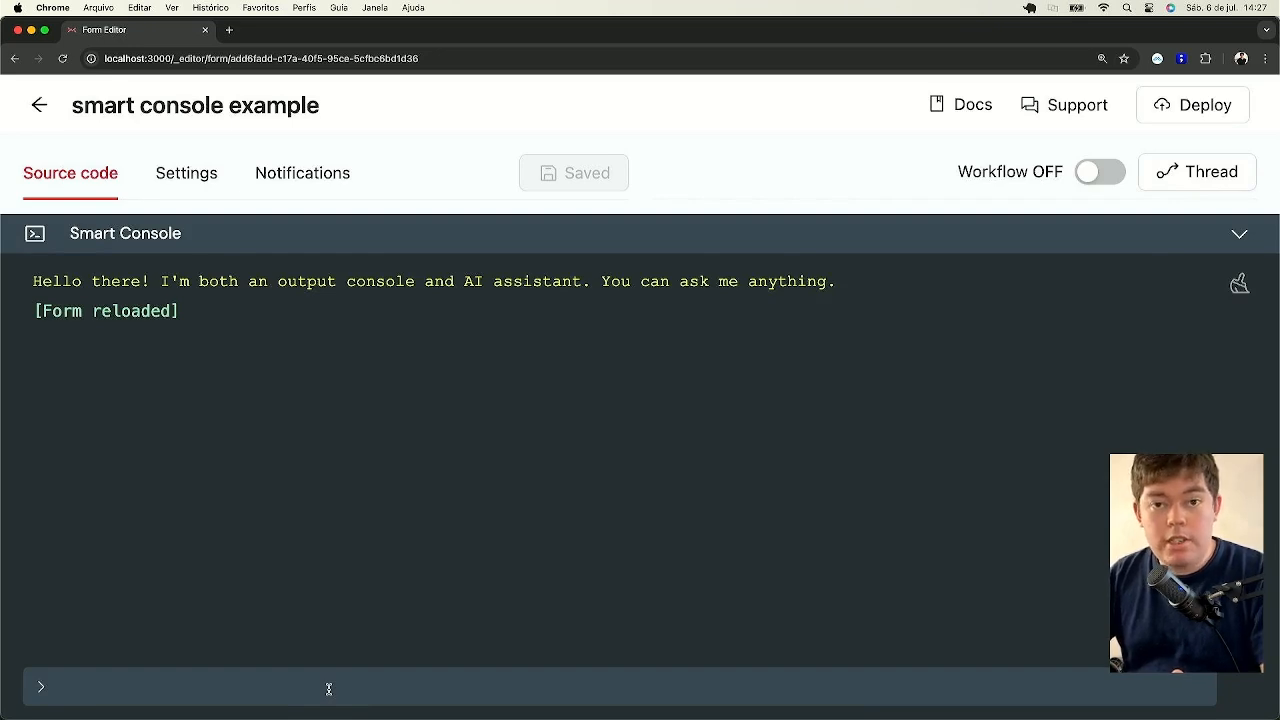
Ask Smart Console for an Excel spreadsheet upload that requests receipts for rows over 10k USD.
text(I w)
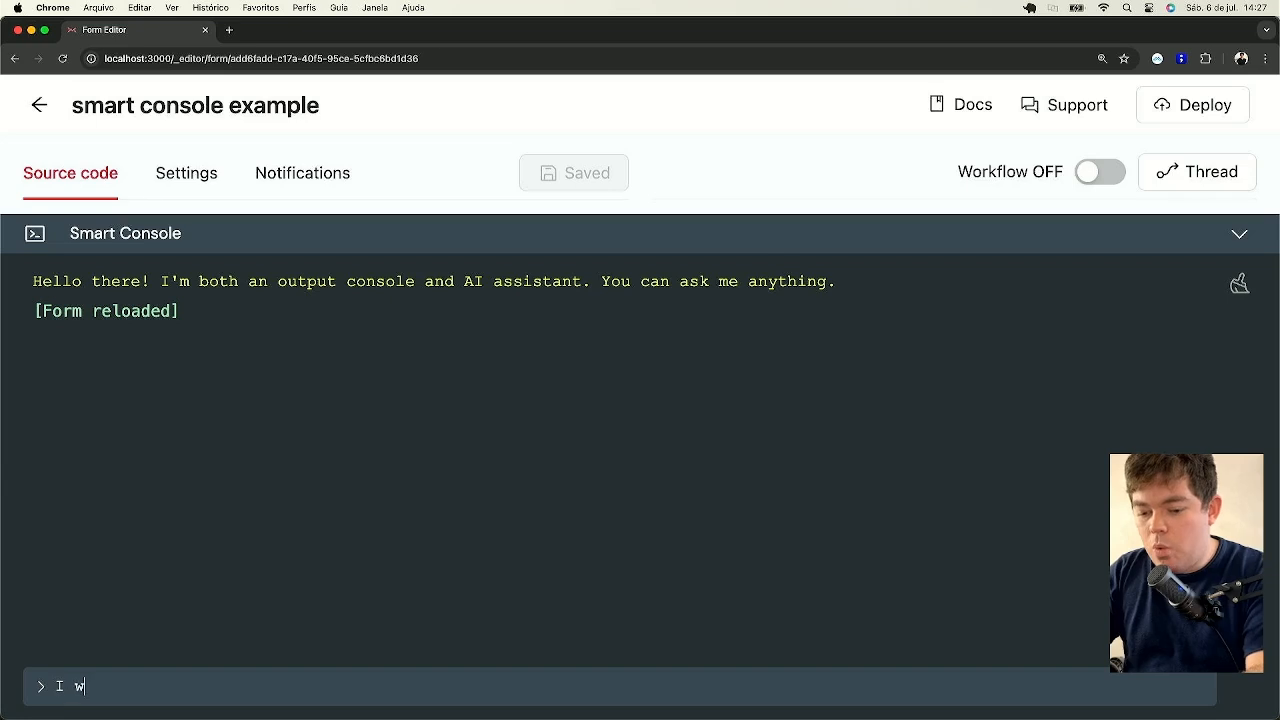
text(ant my user to)
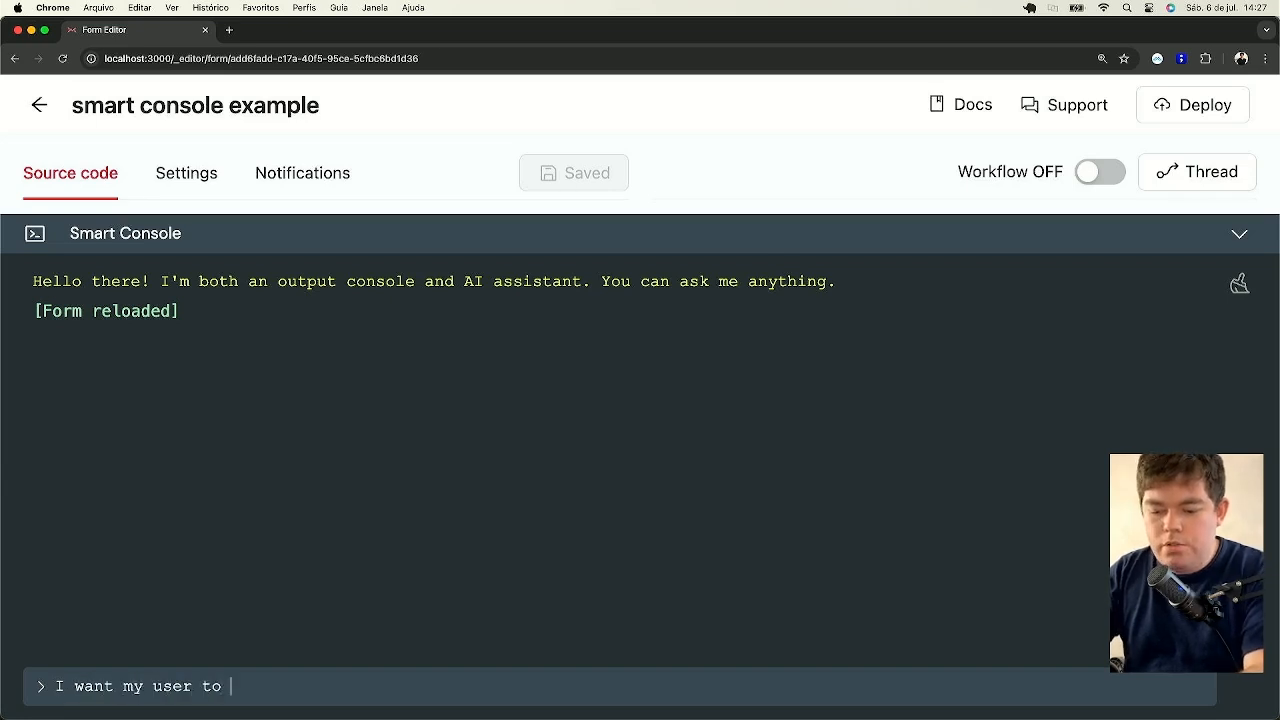
text(upload a e)
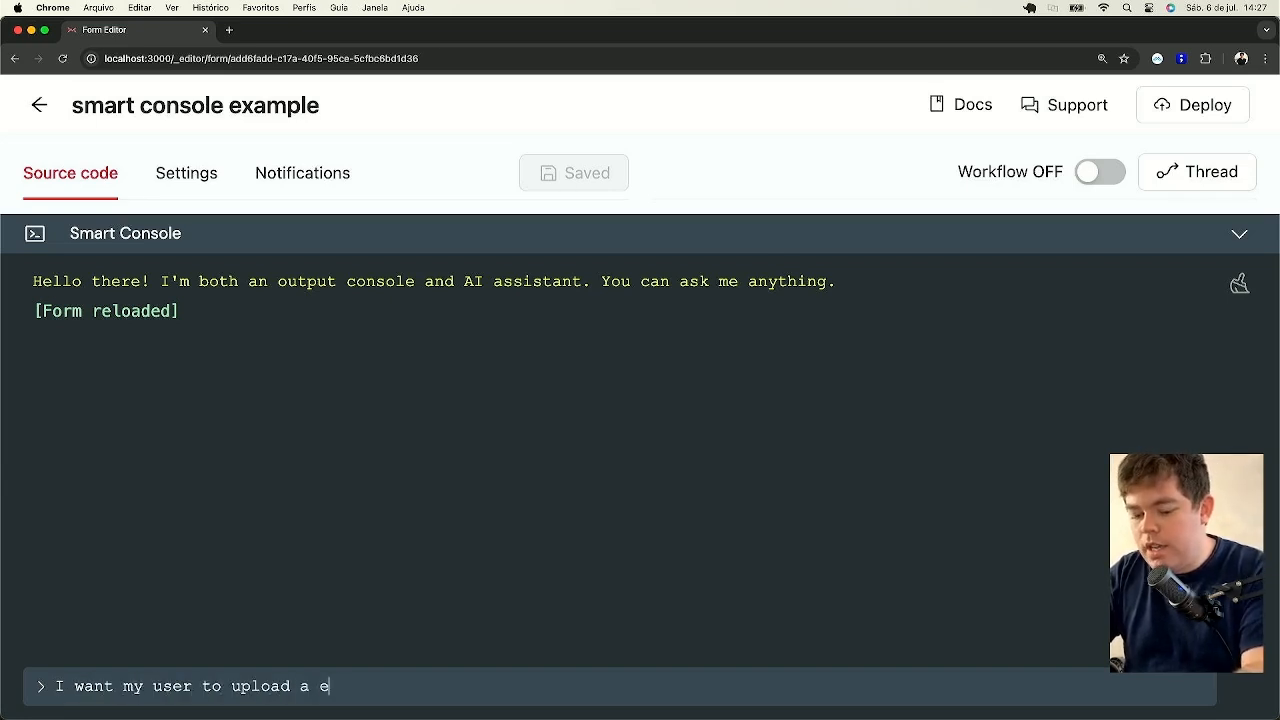
text(xcel spread)
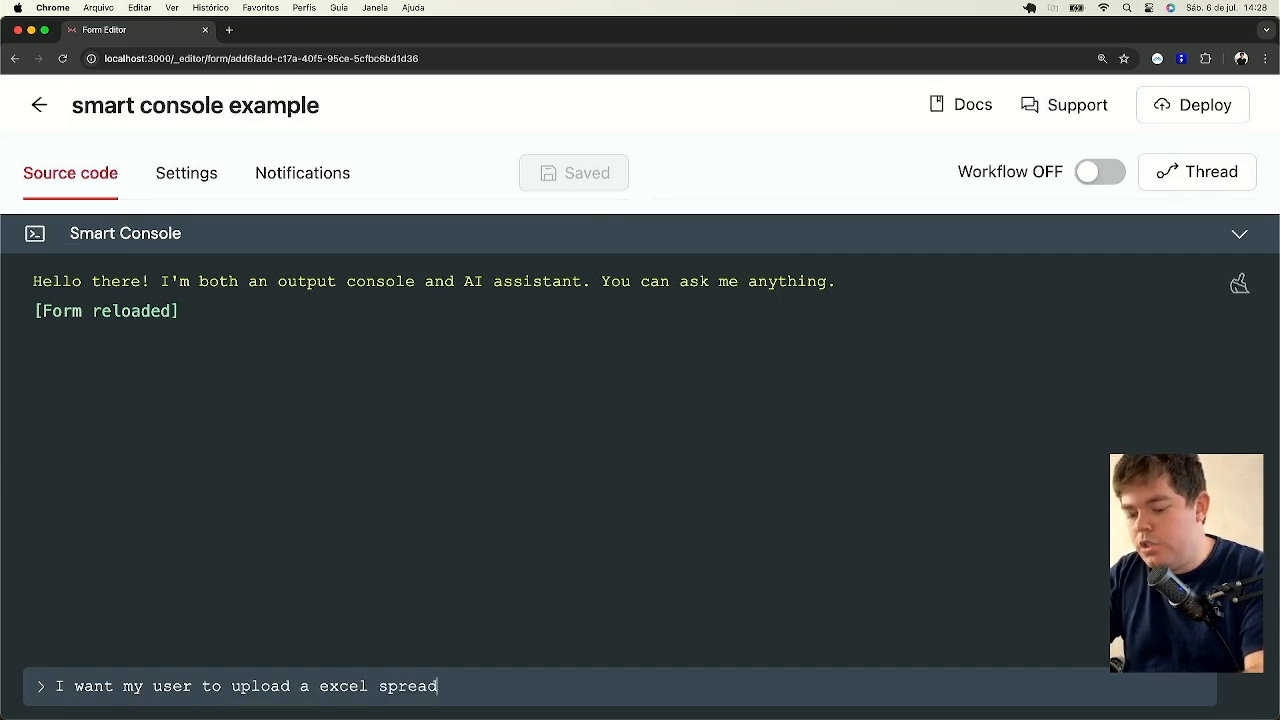
text(sheet with columns name, value a)
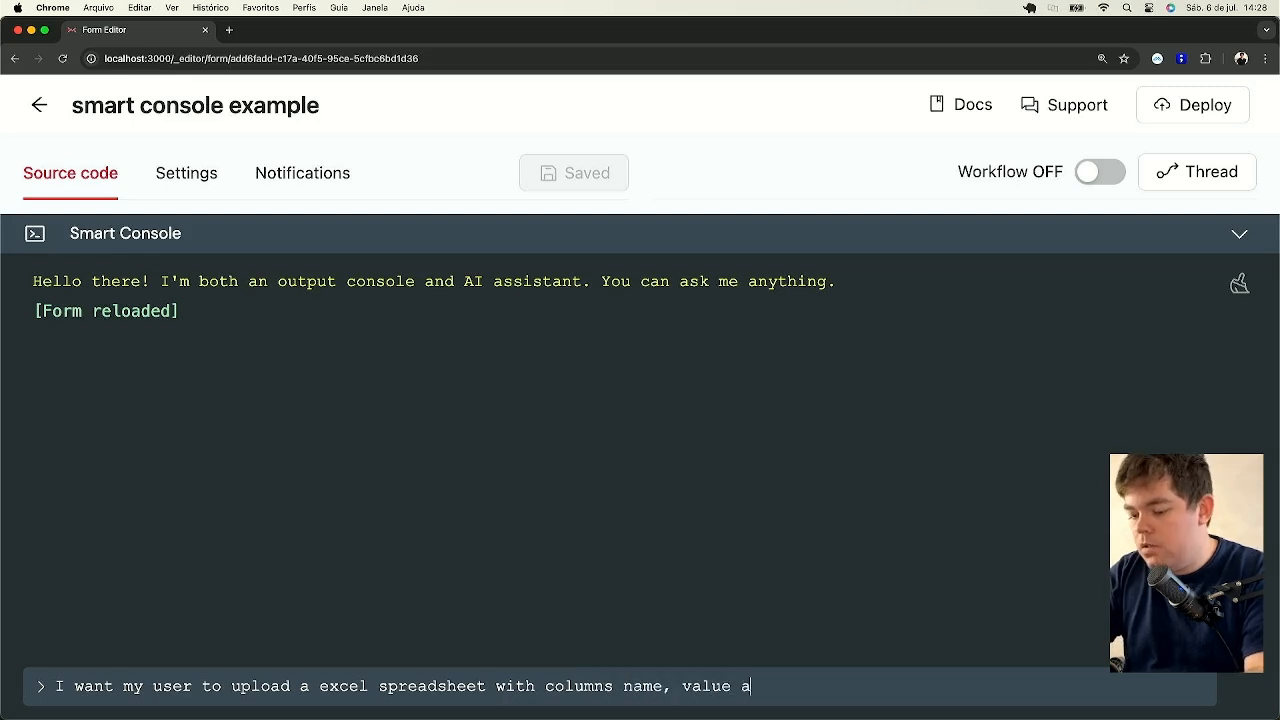
text(nd date)
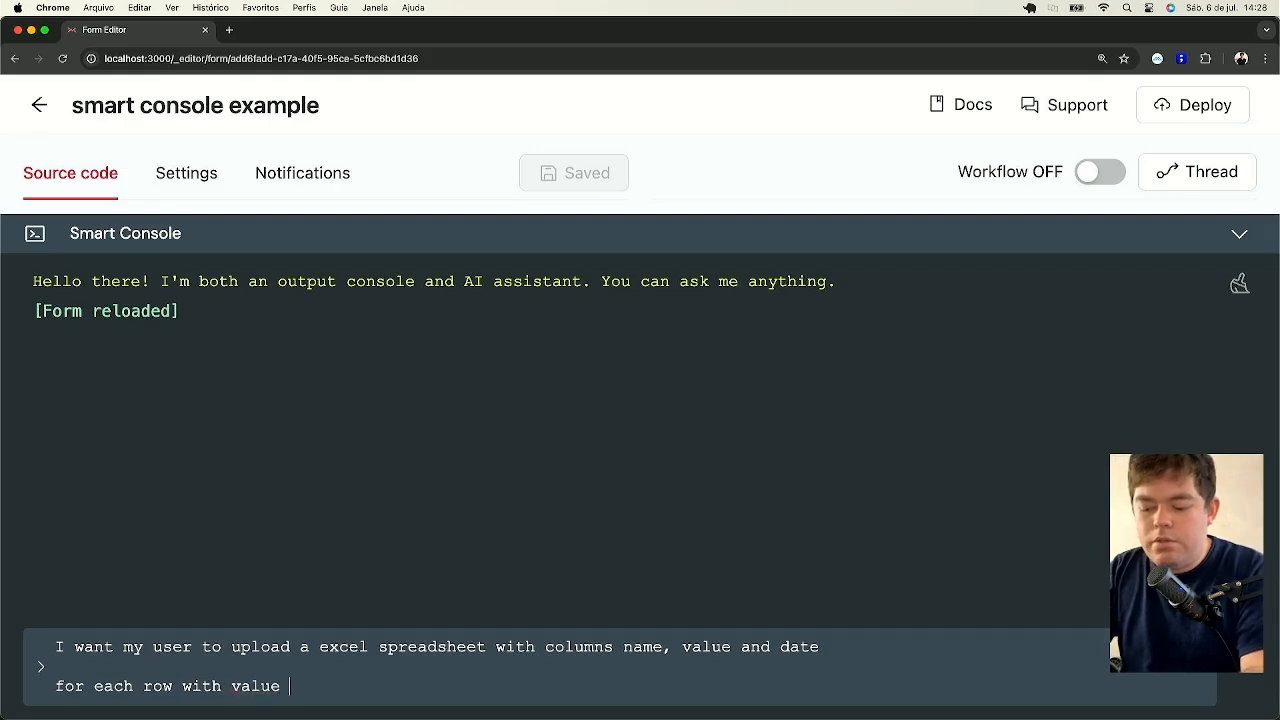
text(over 10k usd, asks them)
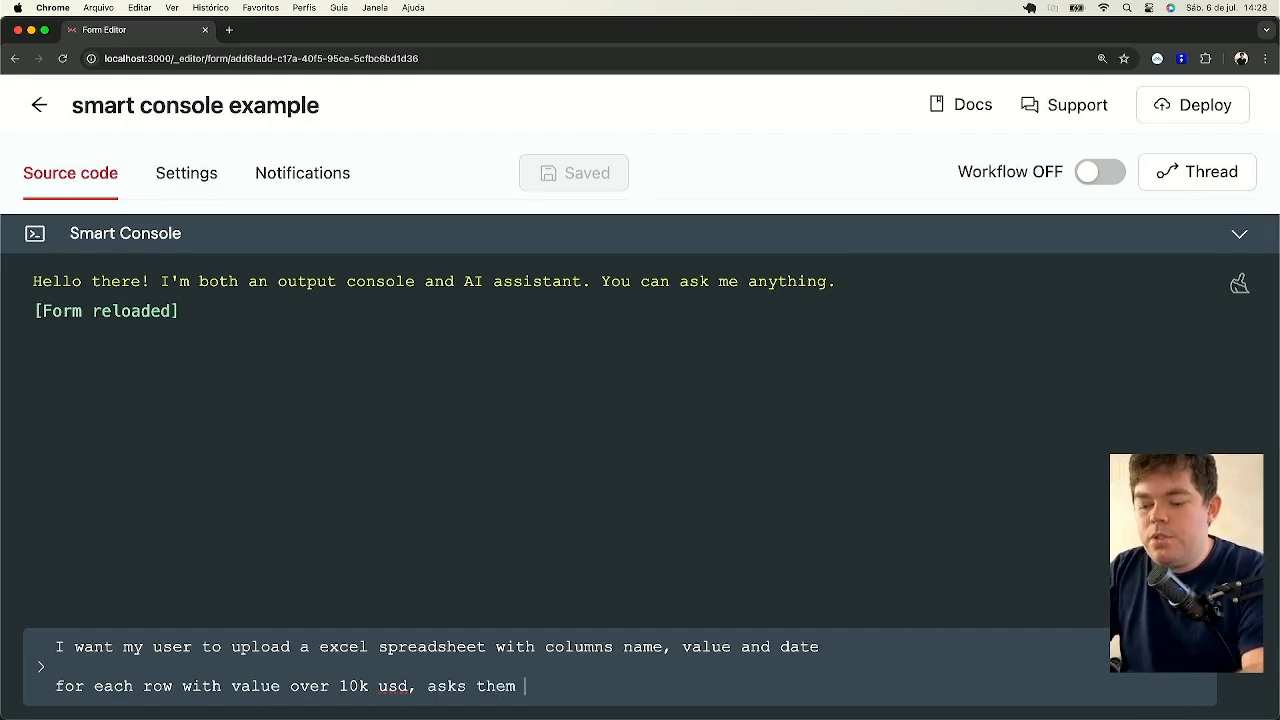
text(to upload the re)
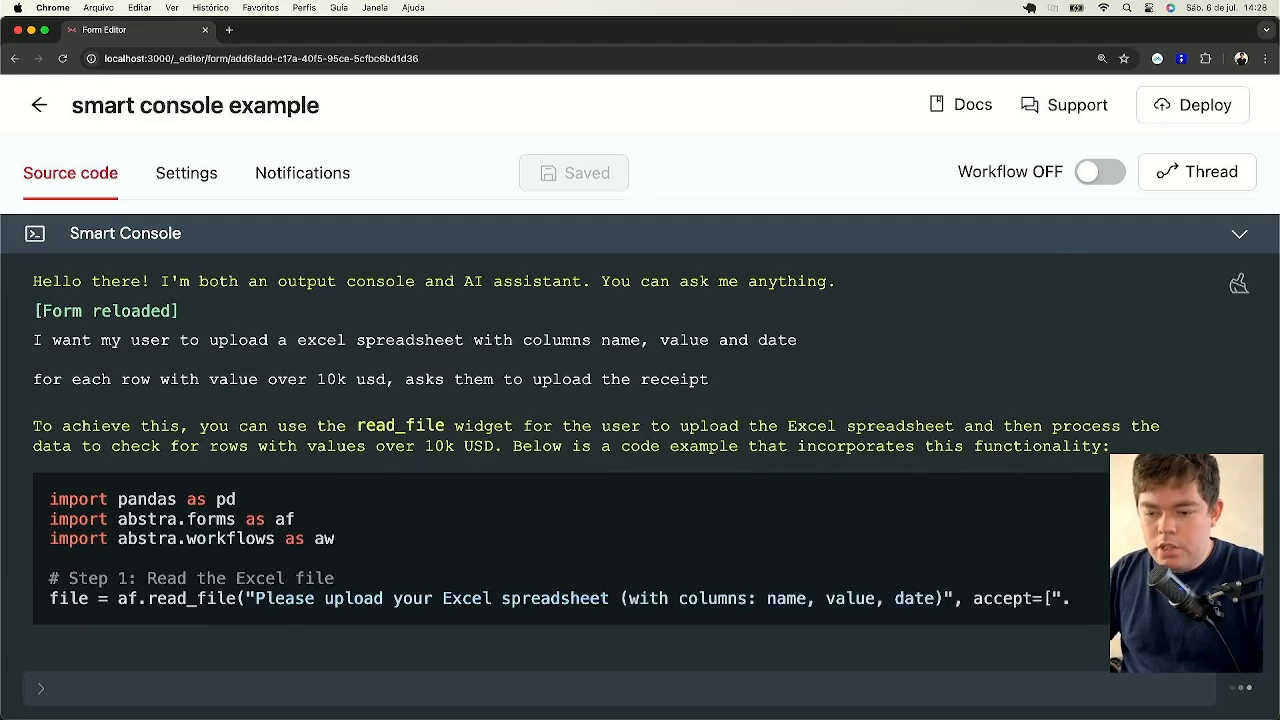
Scroll through the generated Python code and its numbered explanation.
scroll(down, 3)
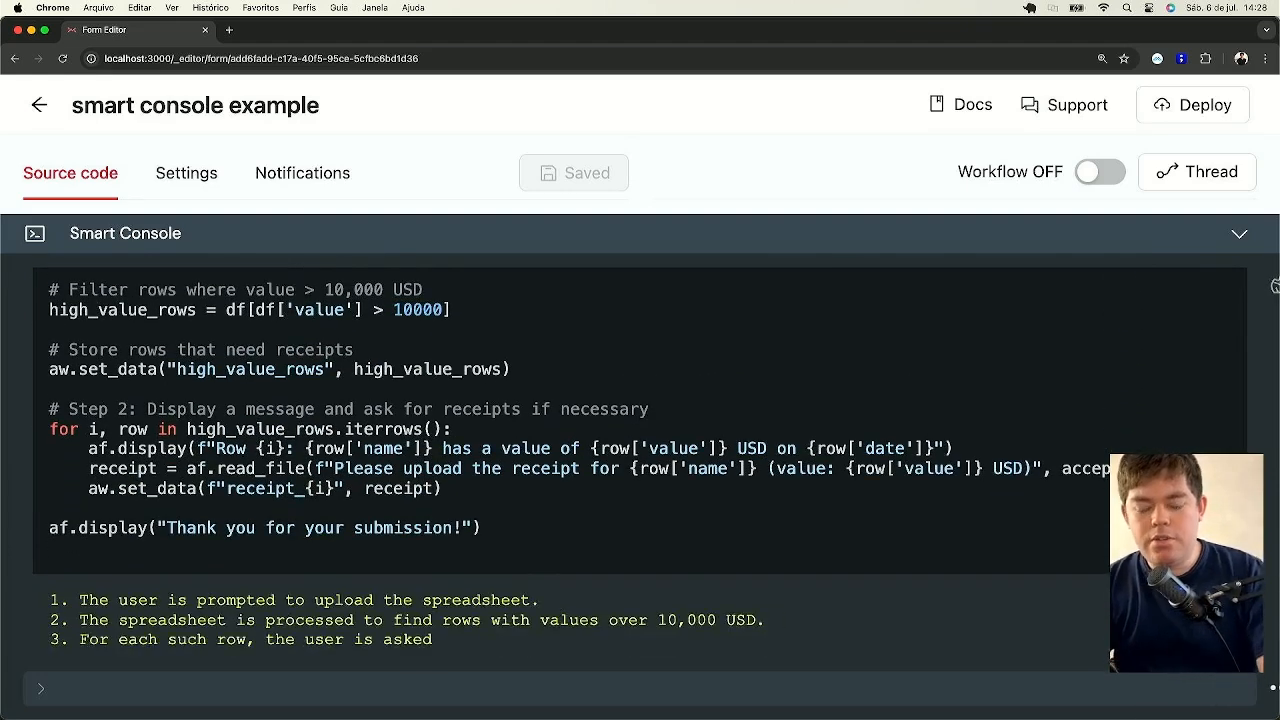
scroll(down, 3)
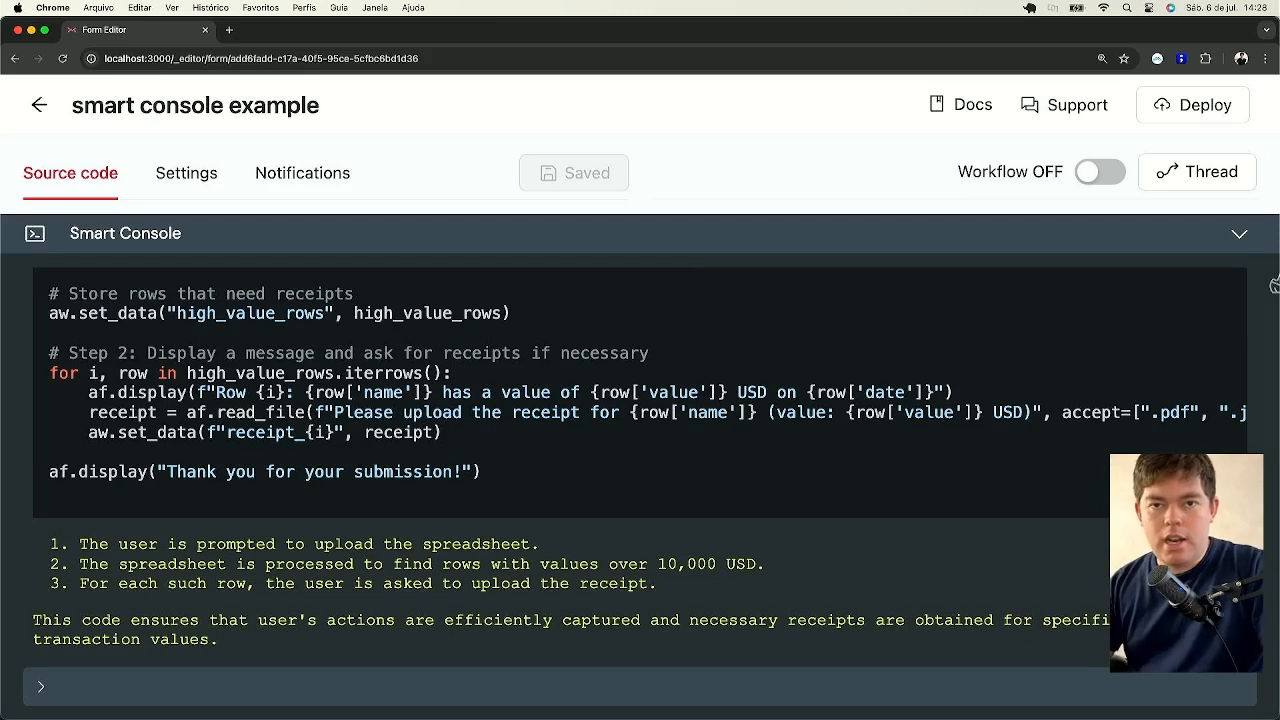
mouse_move(388, 668)
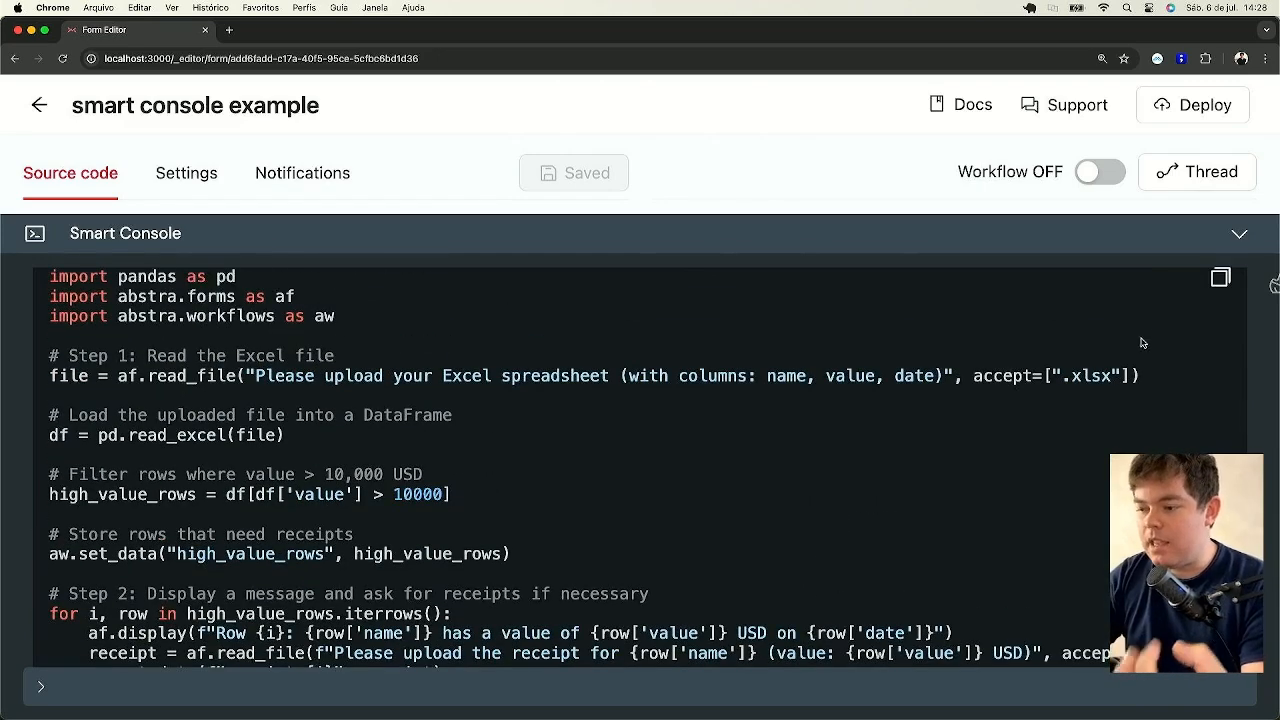
Apply the generated code to the form's source and run it to get the spreadsheet upload prompt.
click(1220, 276)
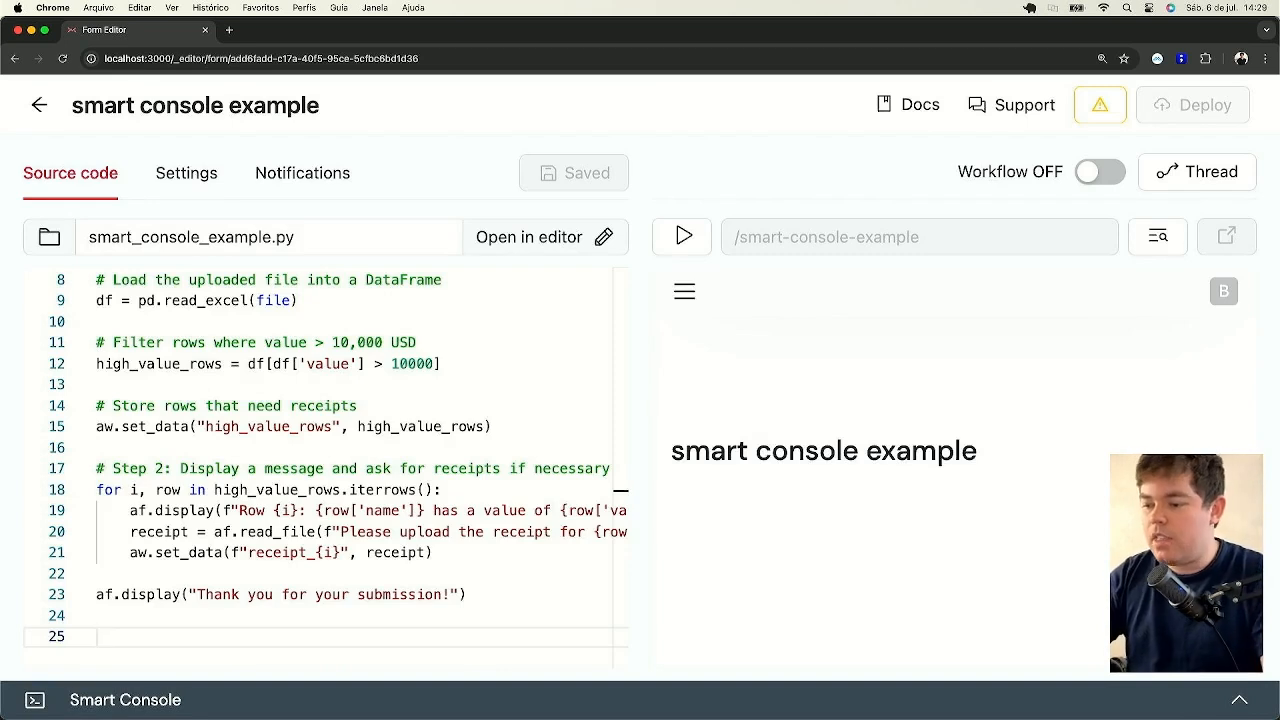
click(684, 236)
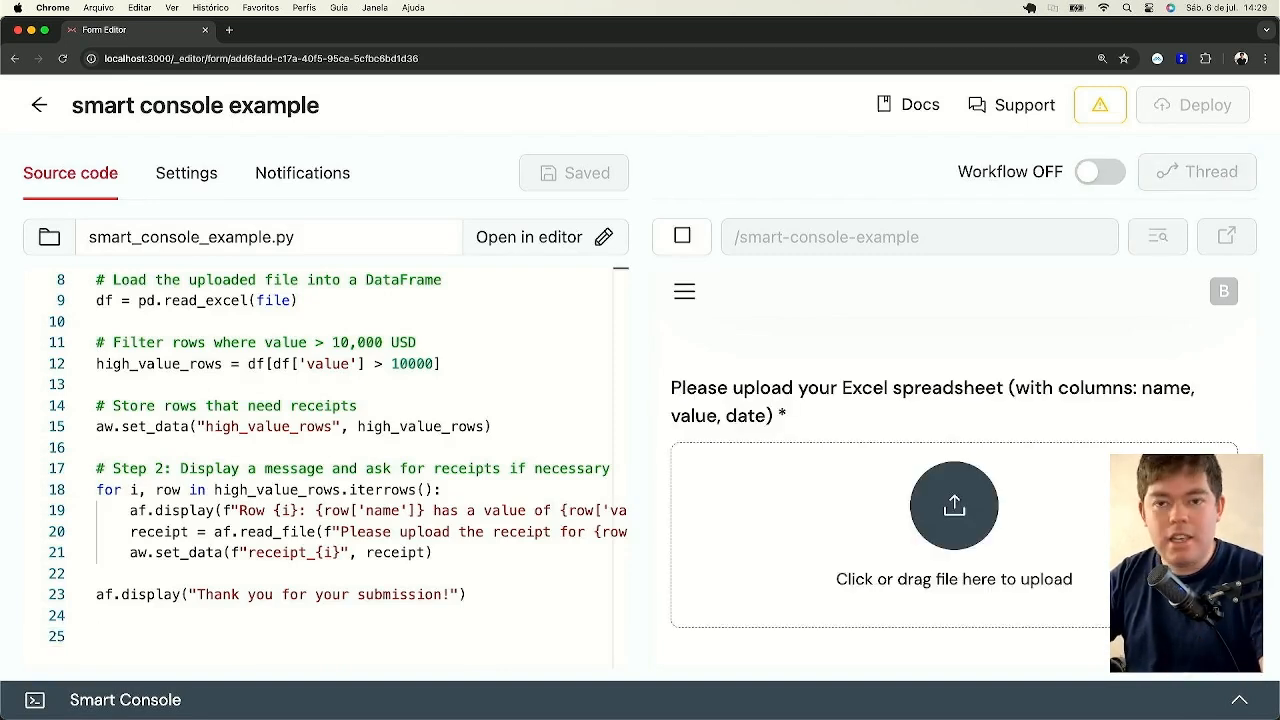